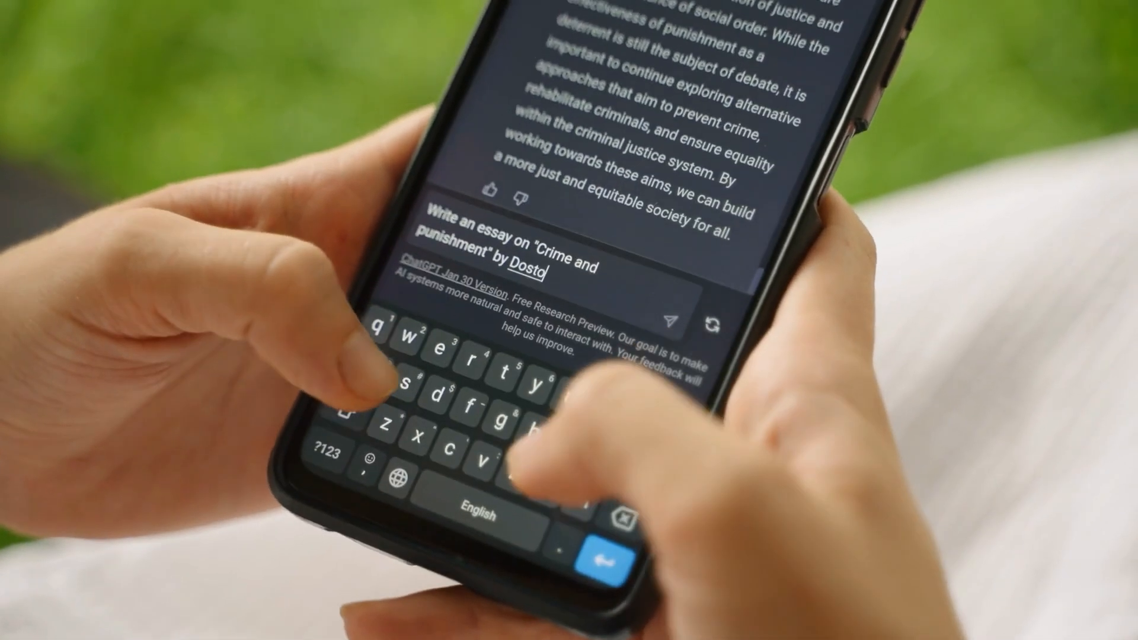
- Ask 'What is the annual rate of the base salary?' in RAG mode, answered 200,000 from the Nike agreement, page 3
{"action": "type", "text": "yevs"}
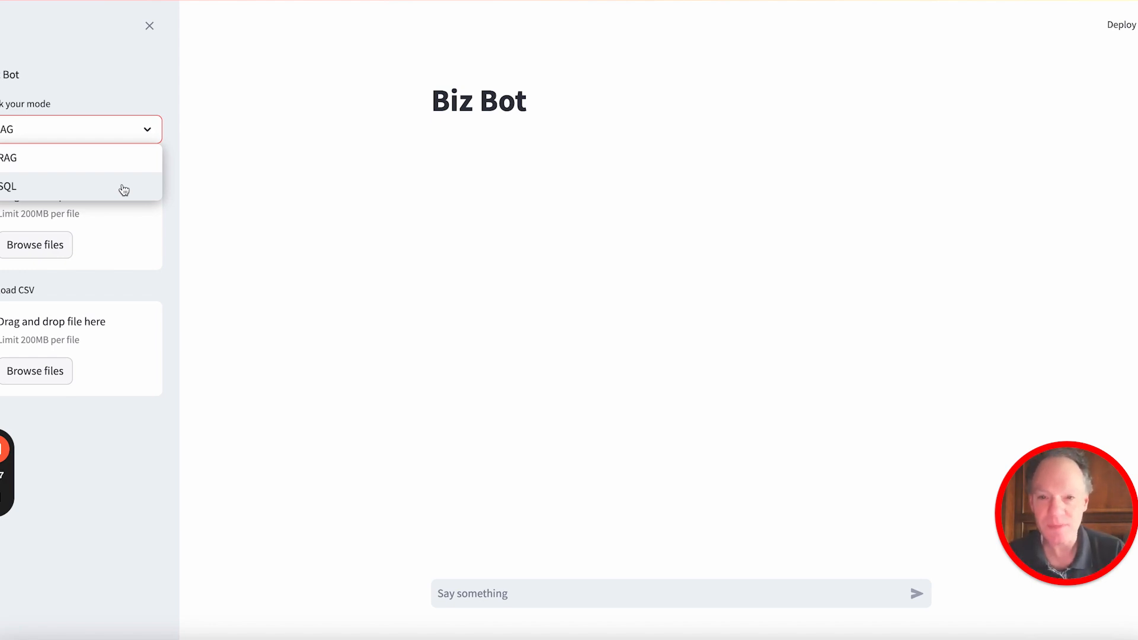
{"action": "left_click", "coordinate": [680, 593]}
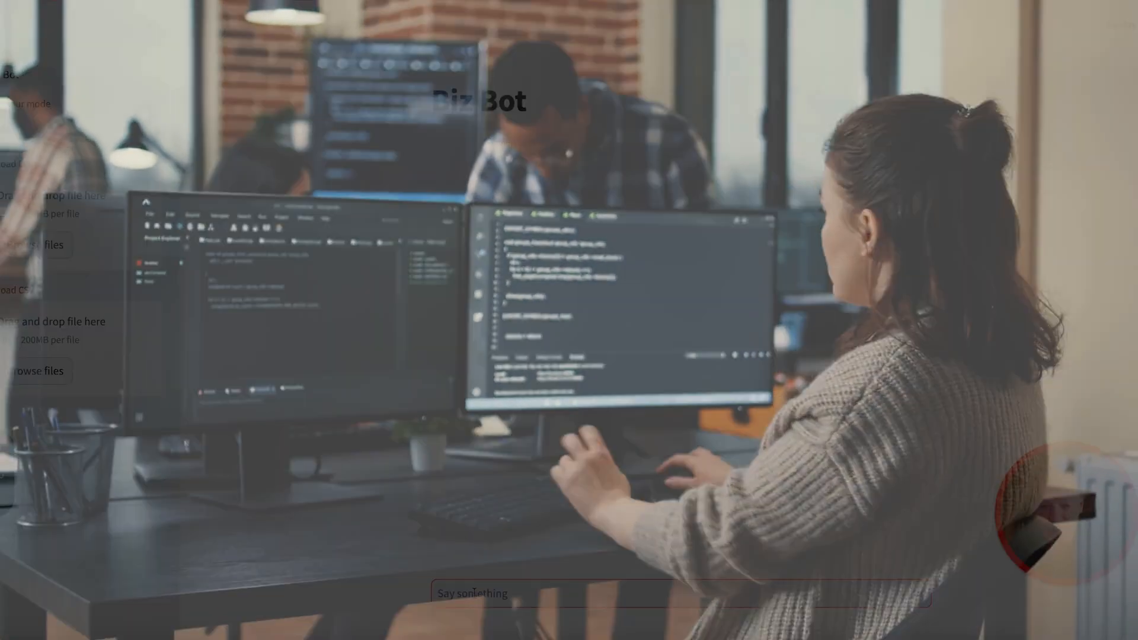
{"action": "type", "text": "What is the annual rate o"}
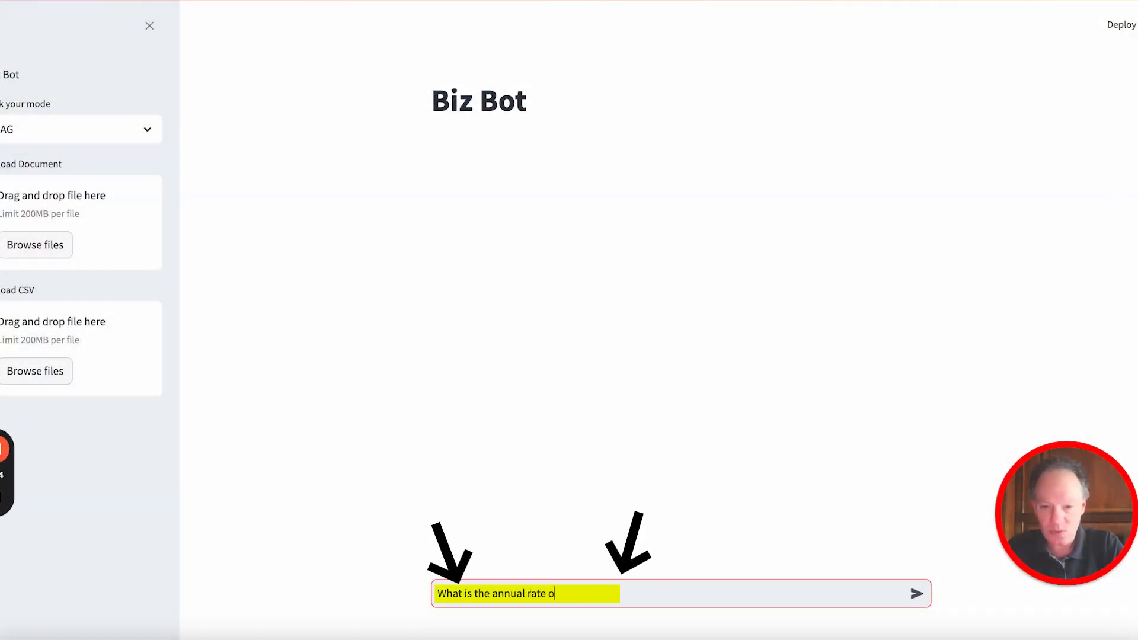
{"action": "type", "text": "f the base sala"}
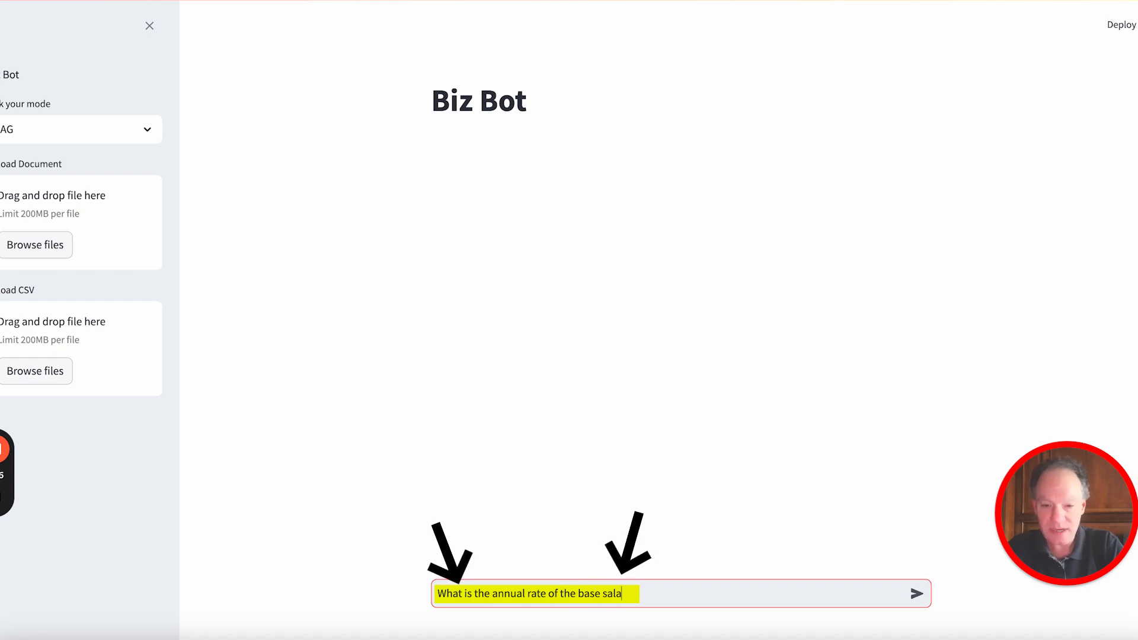
{"action": "left_click", "coordinate": [914, 593]}
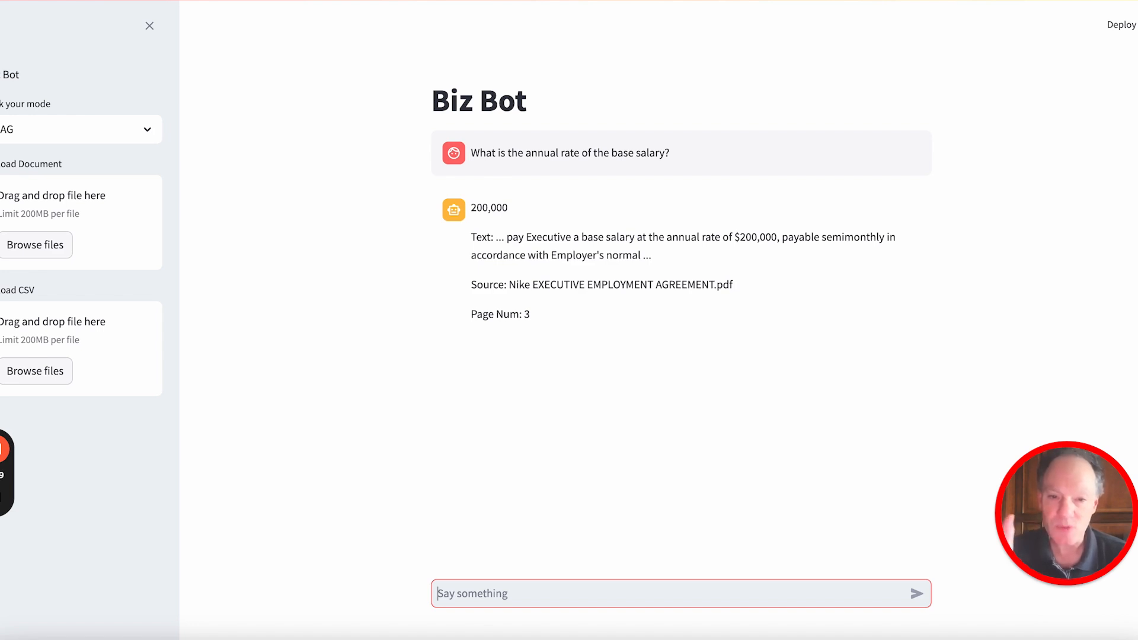
{"action": "double_click", "coordinate": [490, 209]}
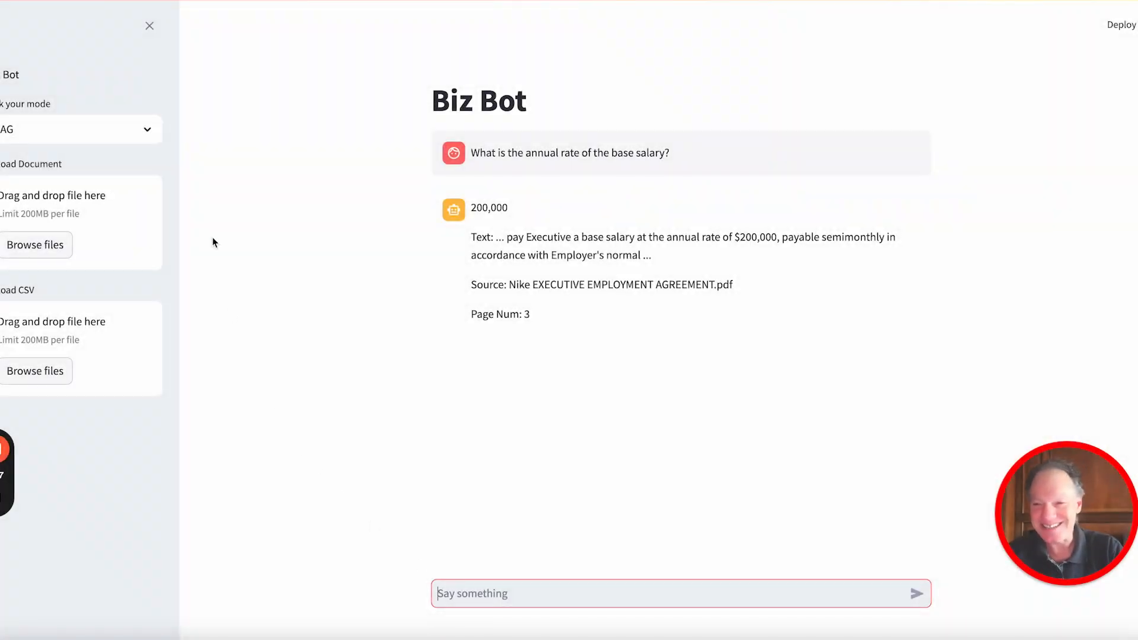
- In SQL mode, ask for customers with annual spend greater than 1000 with #SHOW, getting twelve names and the query
{"action": "left_click", "coordinate": [93, 129]}
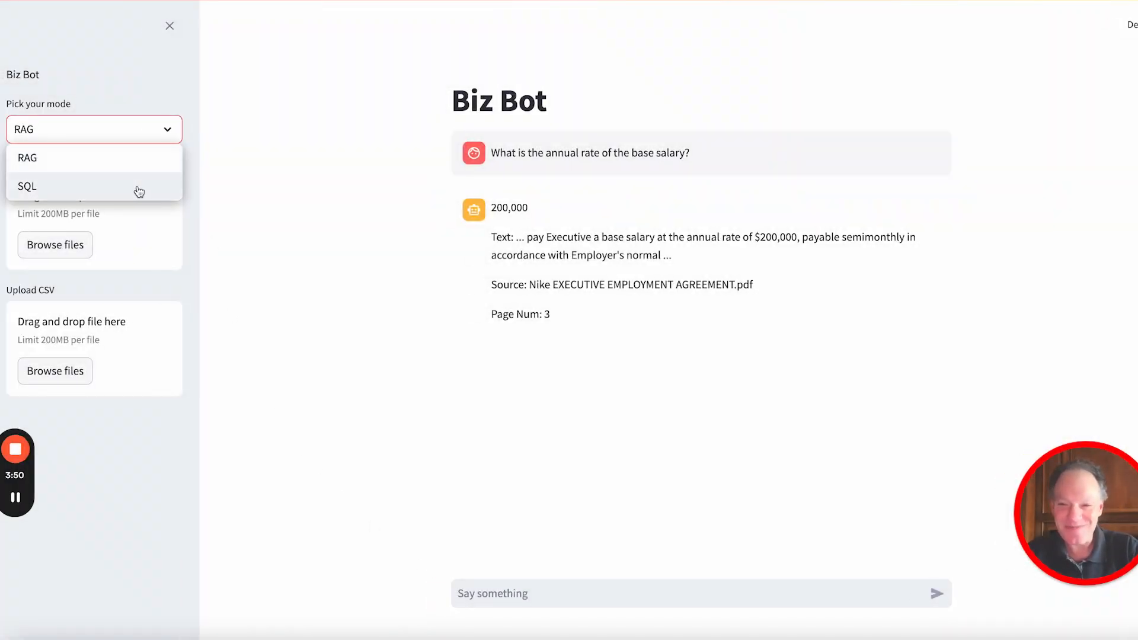
{"action": "left_click", "coordinate": [27, 186]}
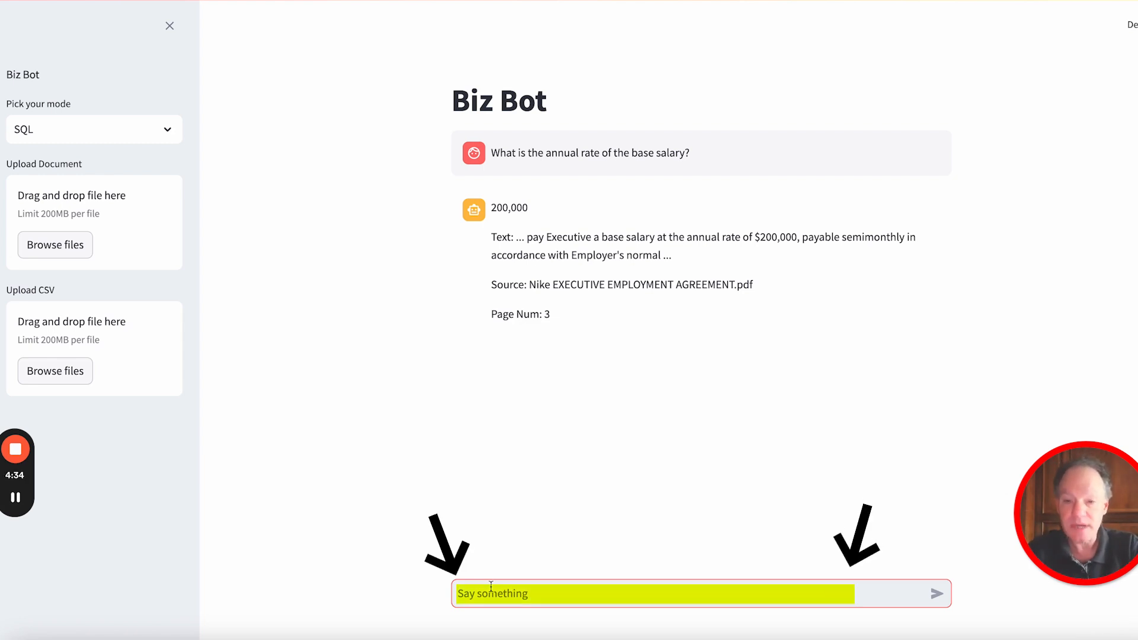
{"action": "type", "text": "Wha"}
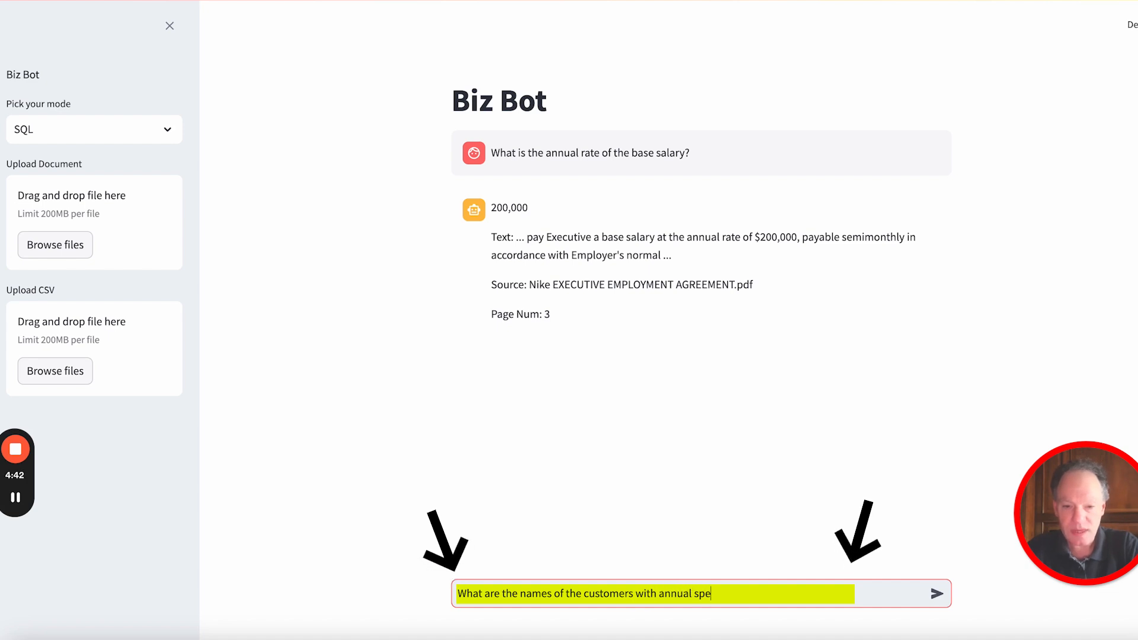
{"action": "type", "text": "nd greater than 1000? #SHOW"}
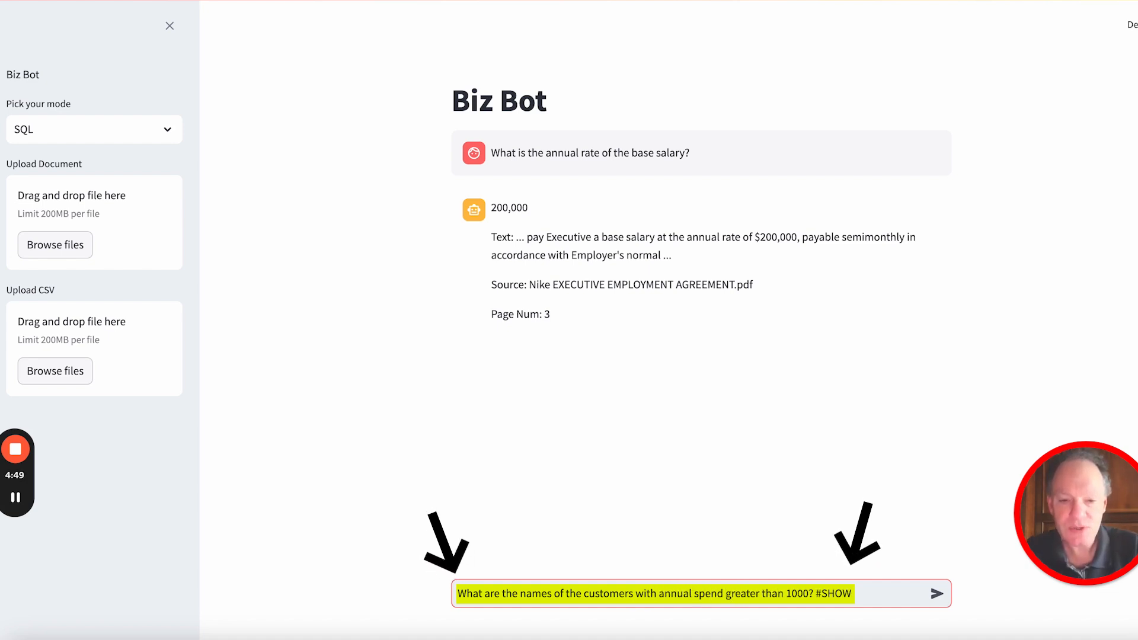
{"action": "left_click", "coordinate": [936, 594]}
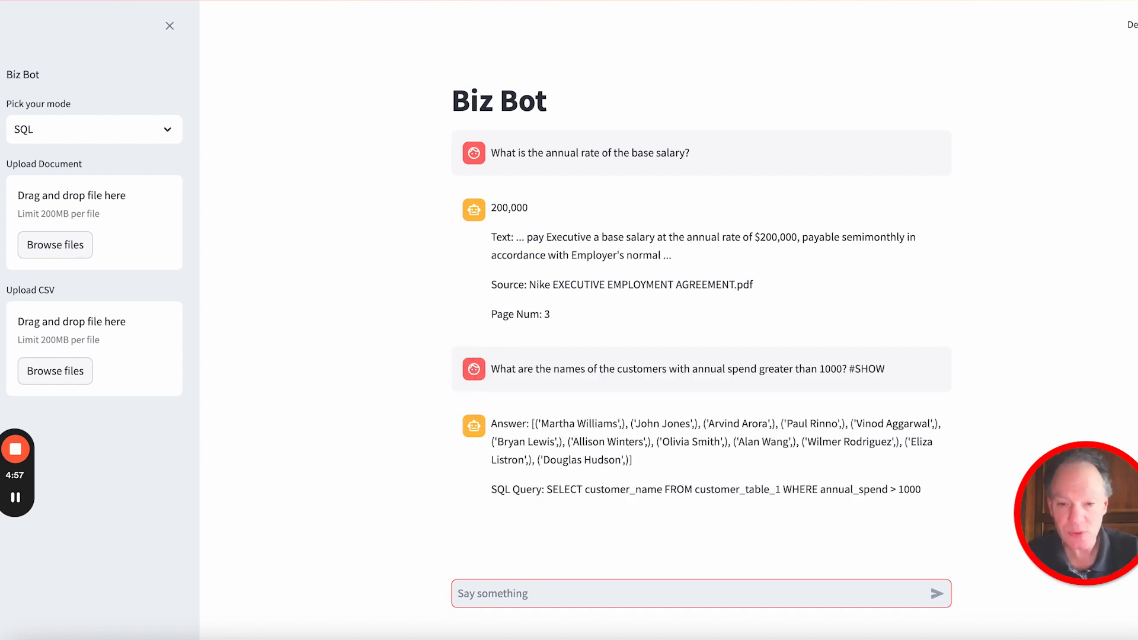
{"action": "double_click", "coordinate": [867, 369]}
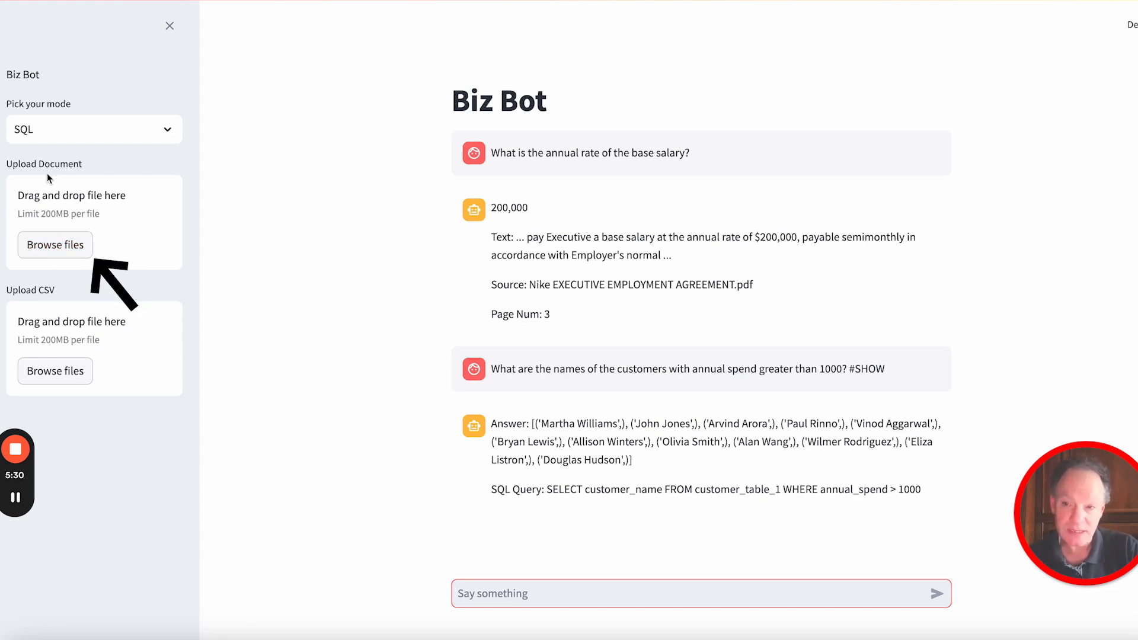
- Switch back to RAG mode and upload Metis EXECUTIVE EMPLOYMENT AGREEMENT.pdf as the document
{"action": "left_click", "coordinate": [92, 129]}
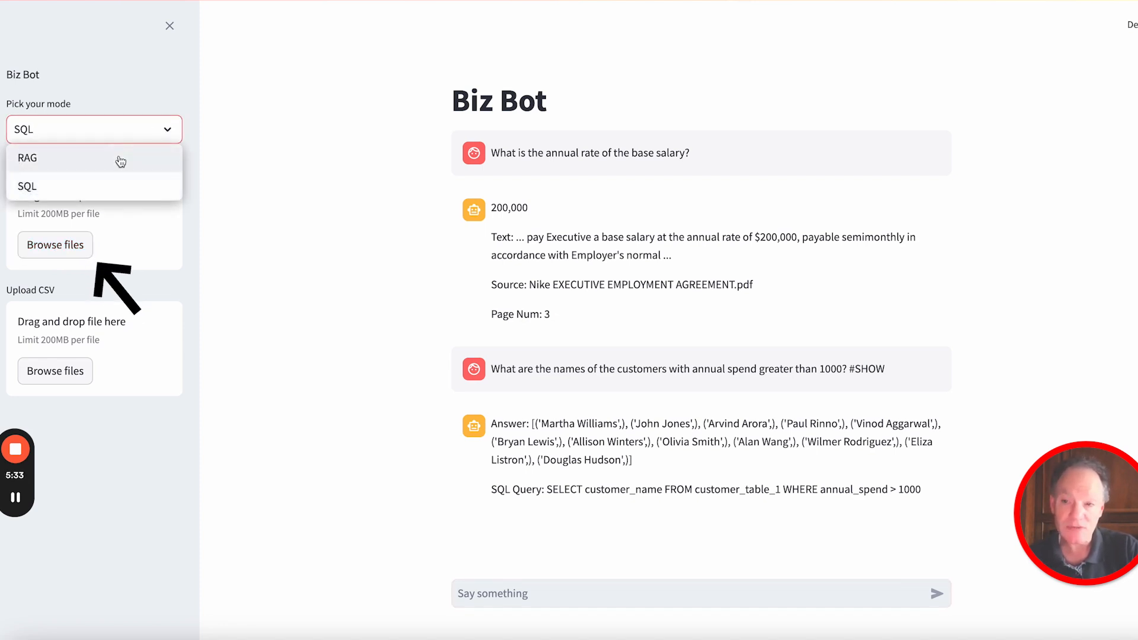
{"action": "left_click", "coordinate": [27, 157]}
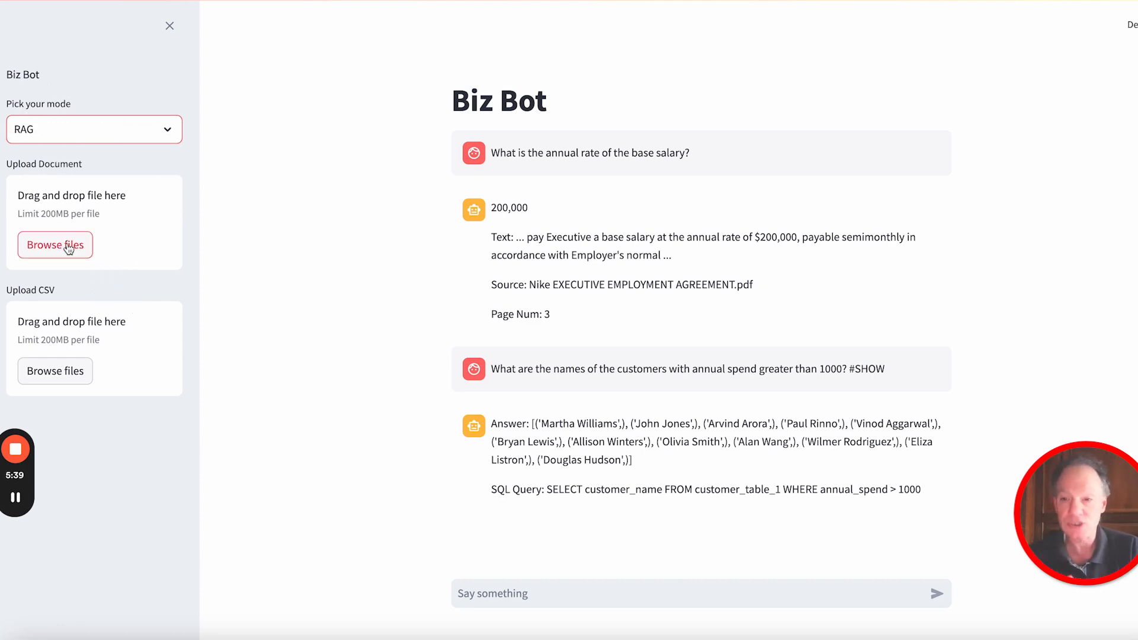
{"action": "left_click", "coordinate": [56, 244]}
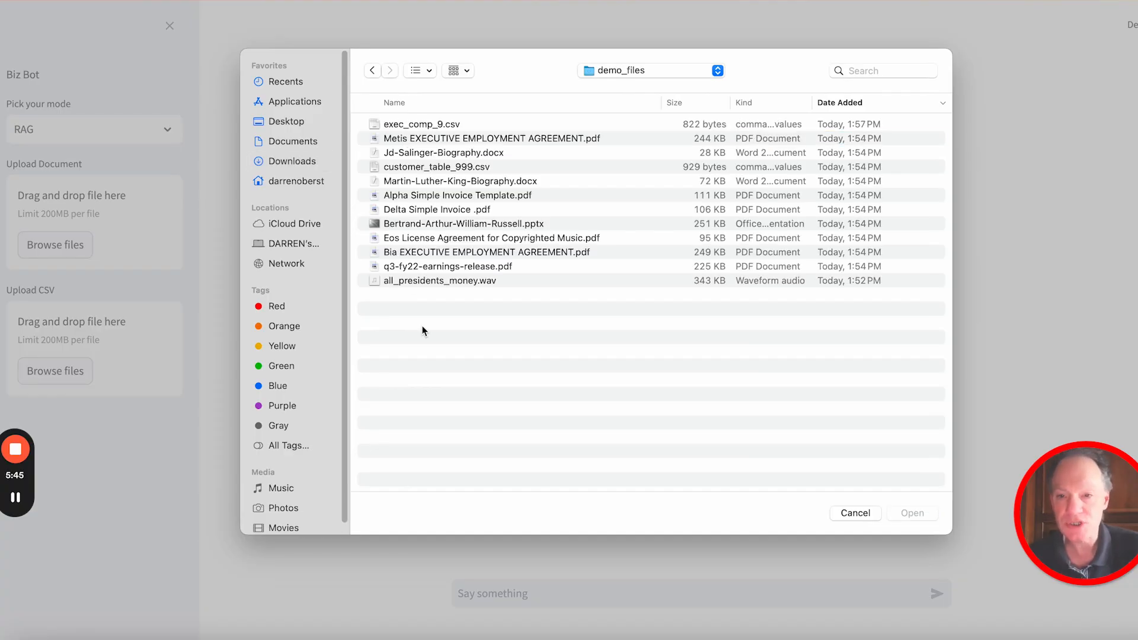
{"action": "mouse_move", "coordinate": [462, 141]}
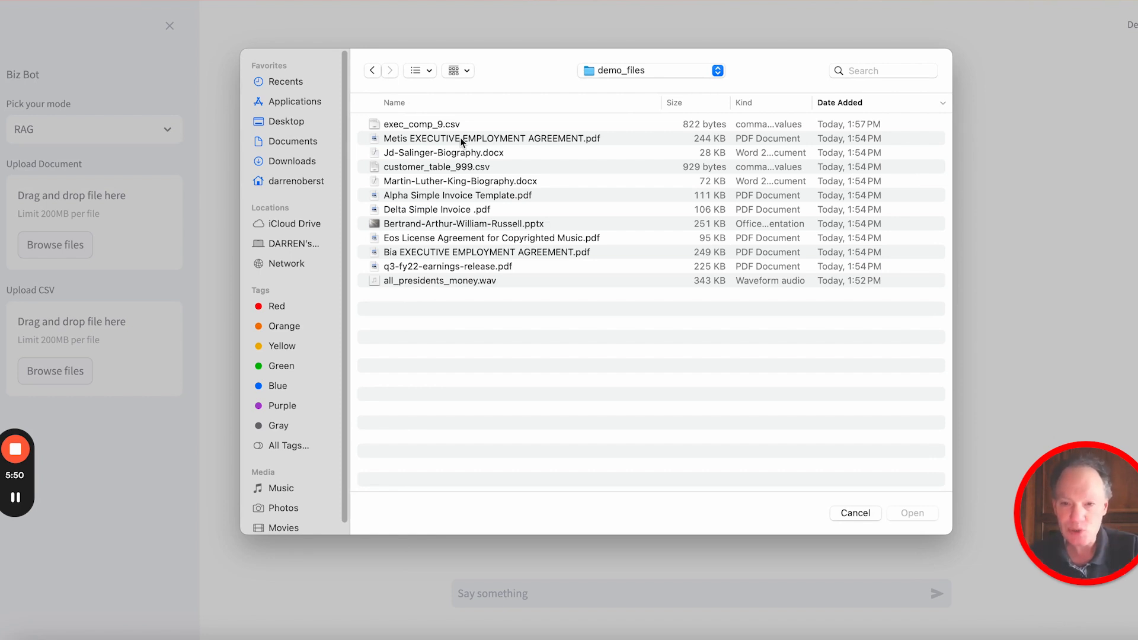
{"action": "left_click", "coordinate": [491, 138]}
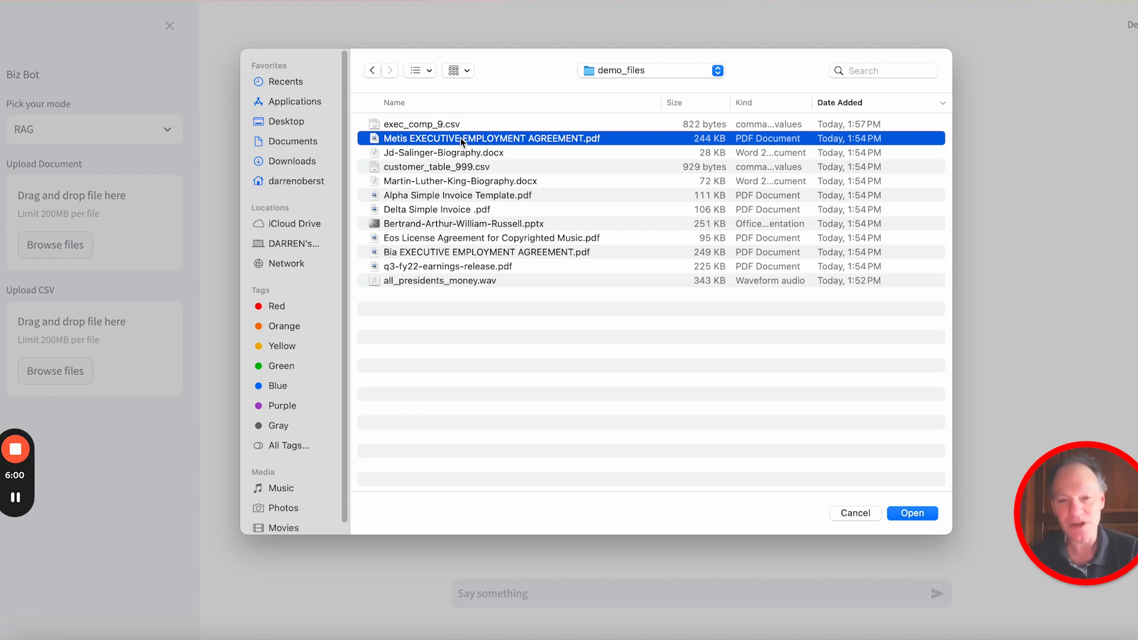
{"action": "left_click", "coordinate": [911, 513]}
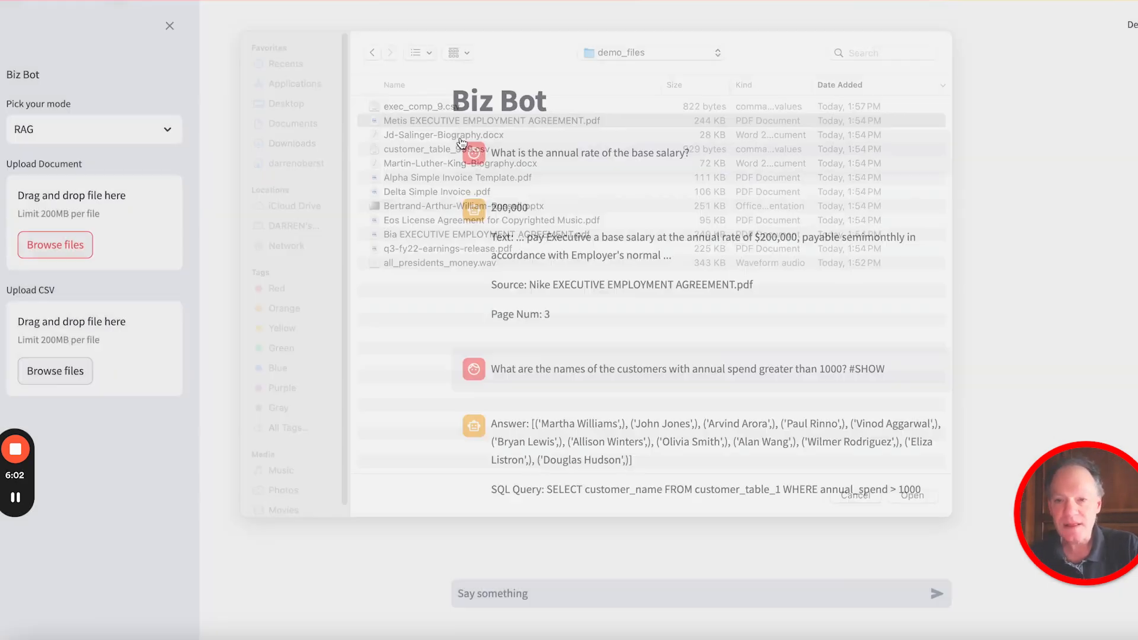
- Re-ask the base salary question against the parsed Metis agreement, answered 200,000, page 3
{"action": "left_click", "coordinate": [910, 495]}
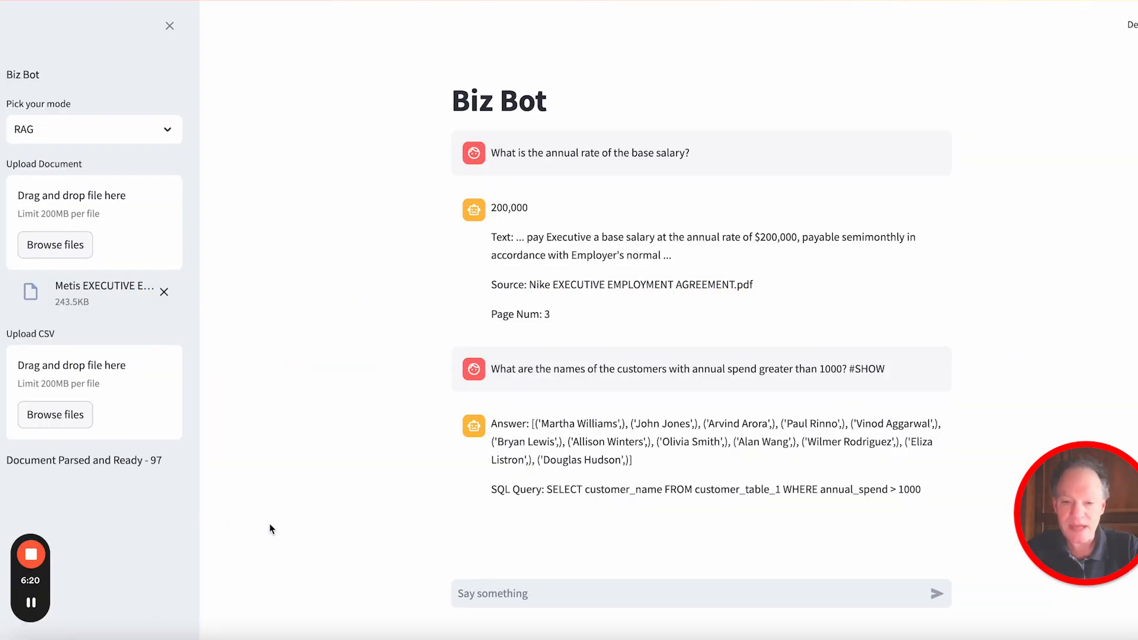
{"action": "type", "text": "Wha"}
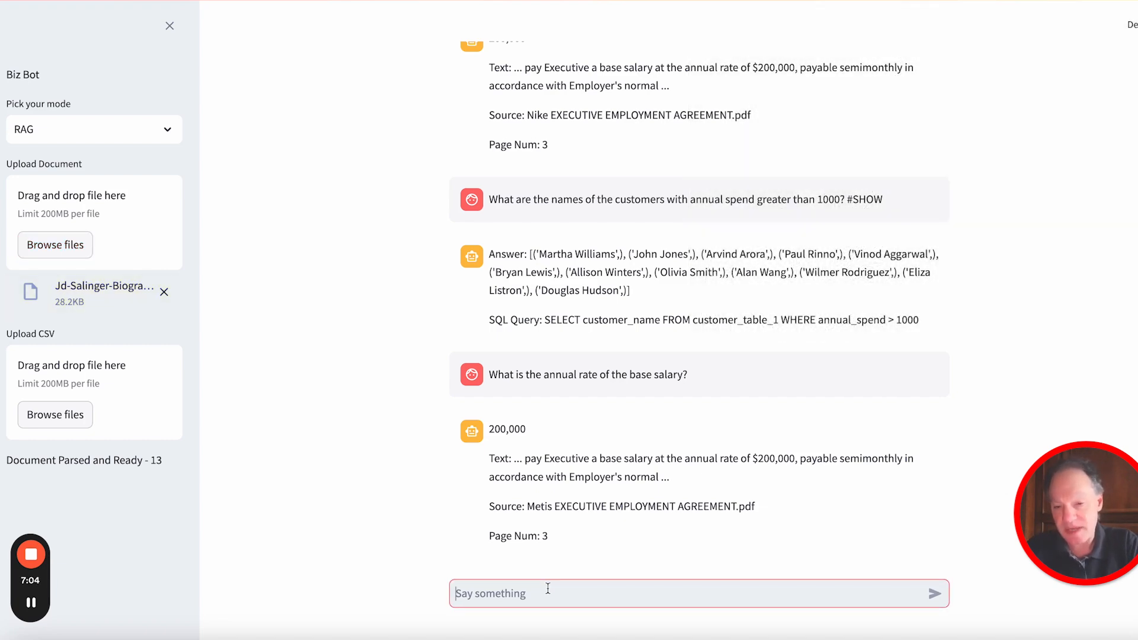
- Ask 'Where was JD Salinger born', answered New York City, January 1, 1919
{"action": "type", "text": "Where was JD"}
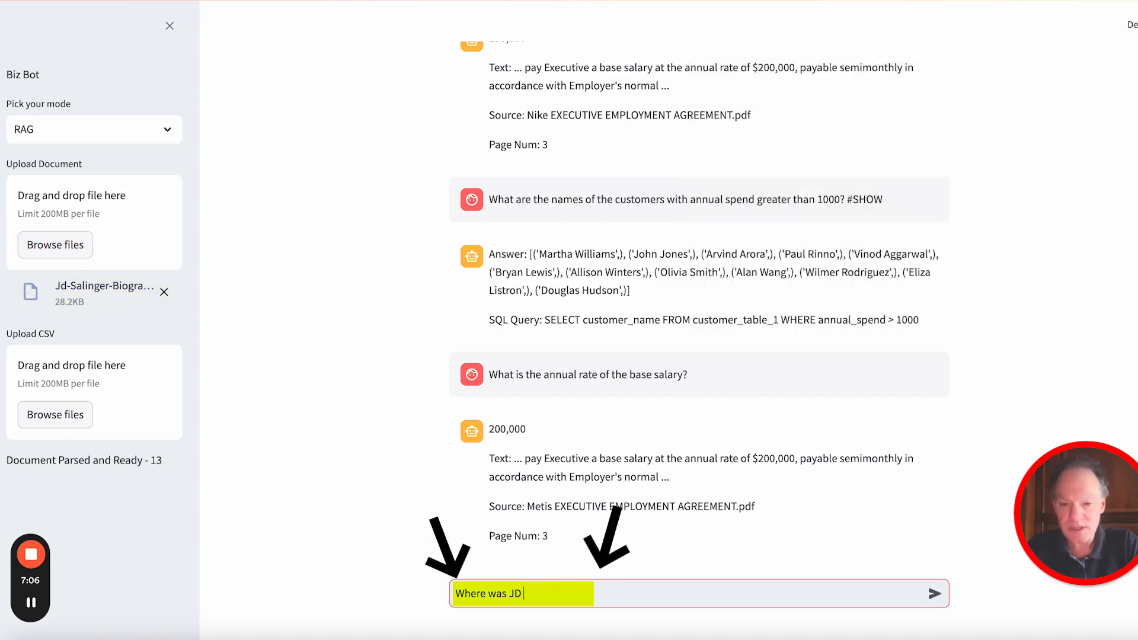
{"action": "type", "text": "Salinger born"}
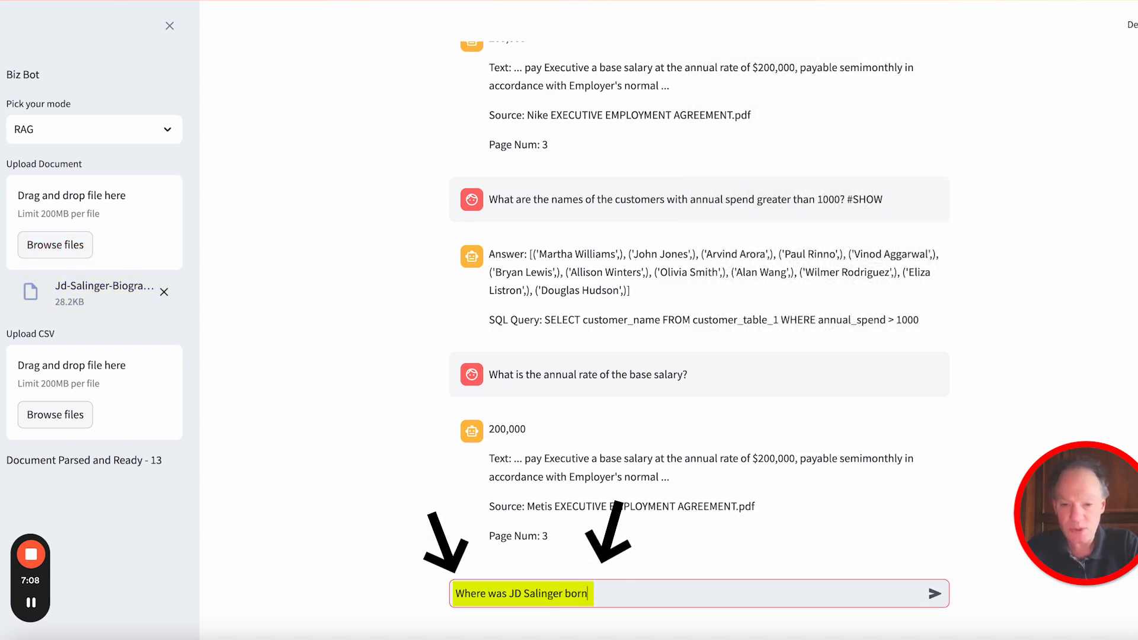
{"action": "left_click", "coordinate": [935, 593]}
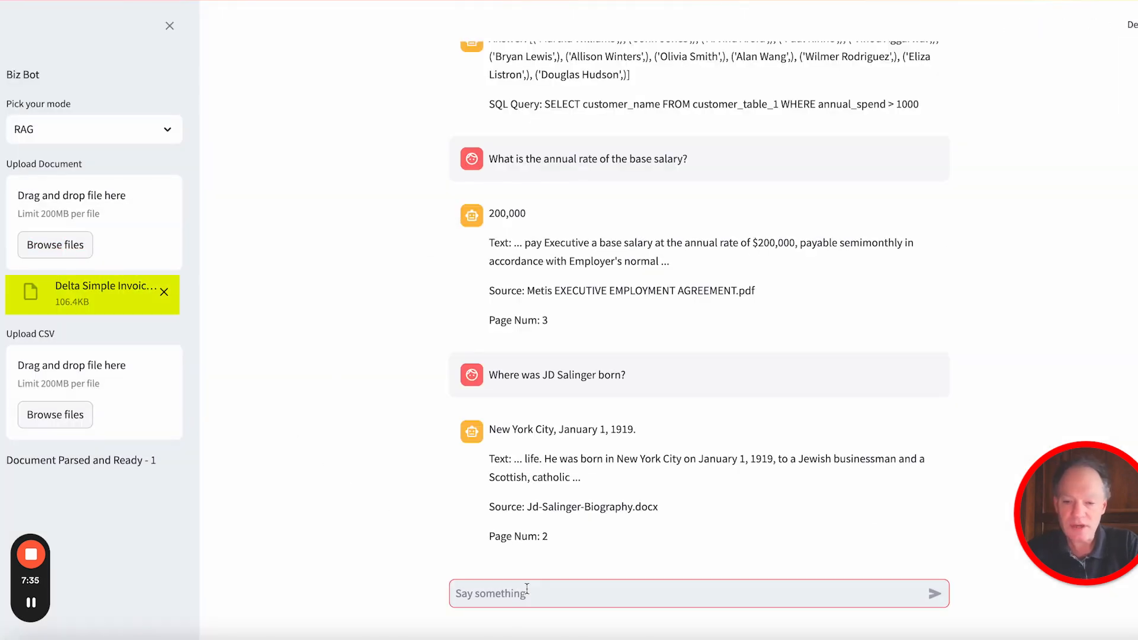
- Ask 'What is the total amount of the invoice?' against the parsed Delta invoice
{"action": "type", "text": "What is teh"}
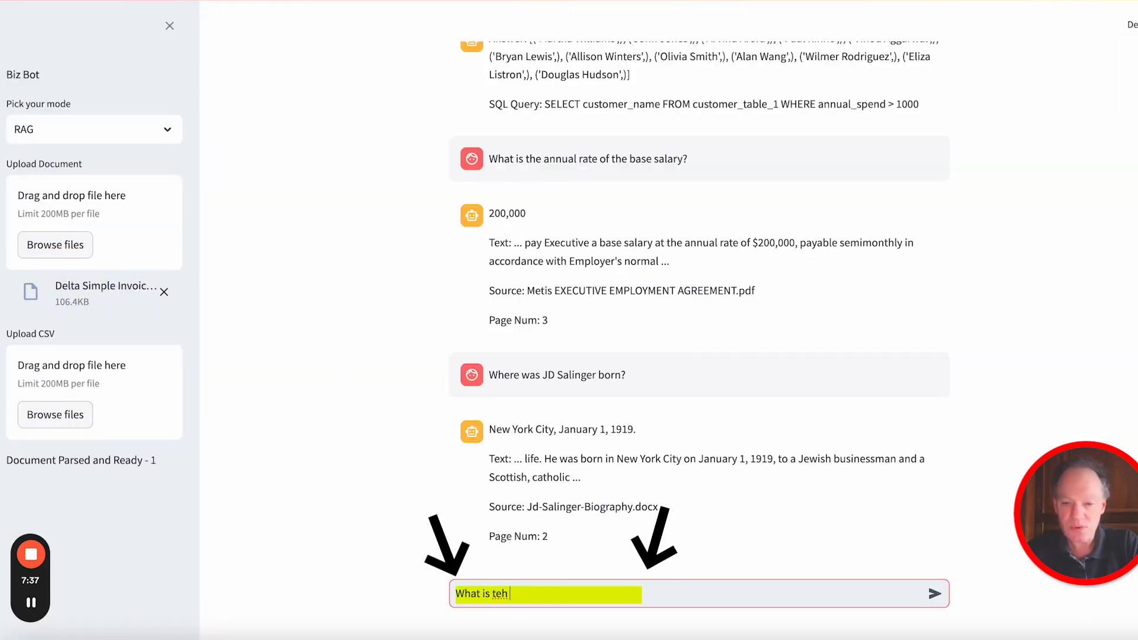
{"action": "left_click", "coordinate": [105, 285]}
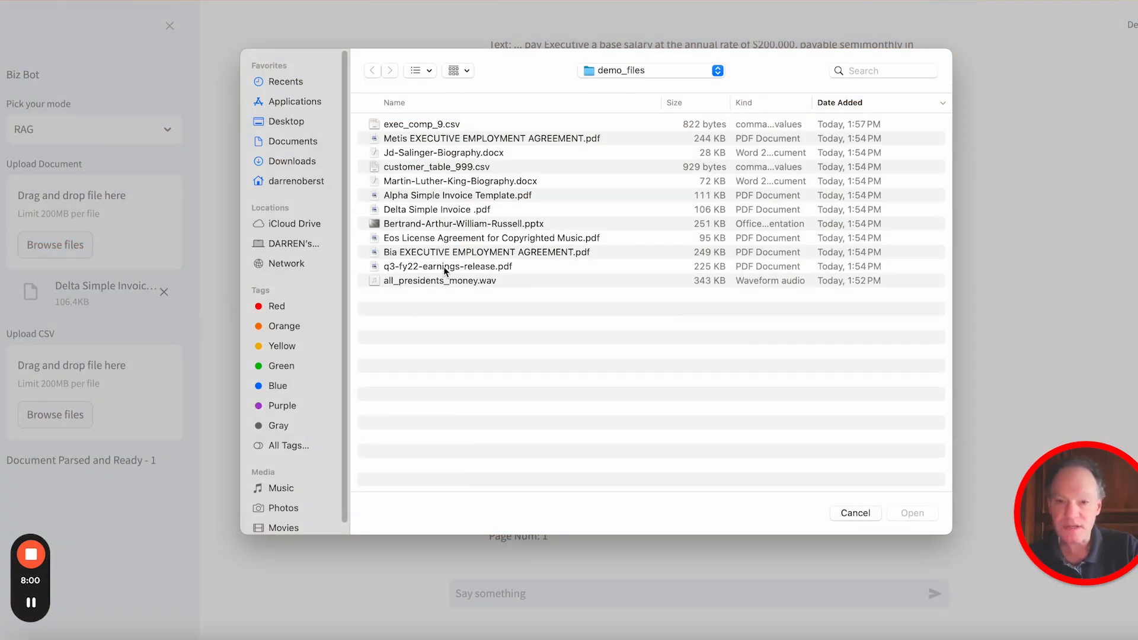
- Upload q3-fy22-earnings-release.pdf and ask for current-quarter operating income: $2.6 billion, up 23%
{"action": "left_click", "coordinate": [446, 267]}
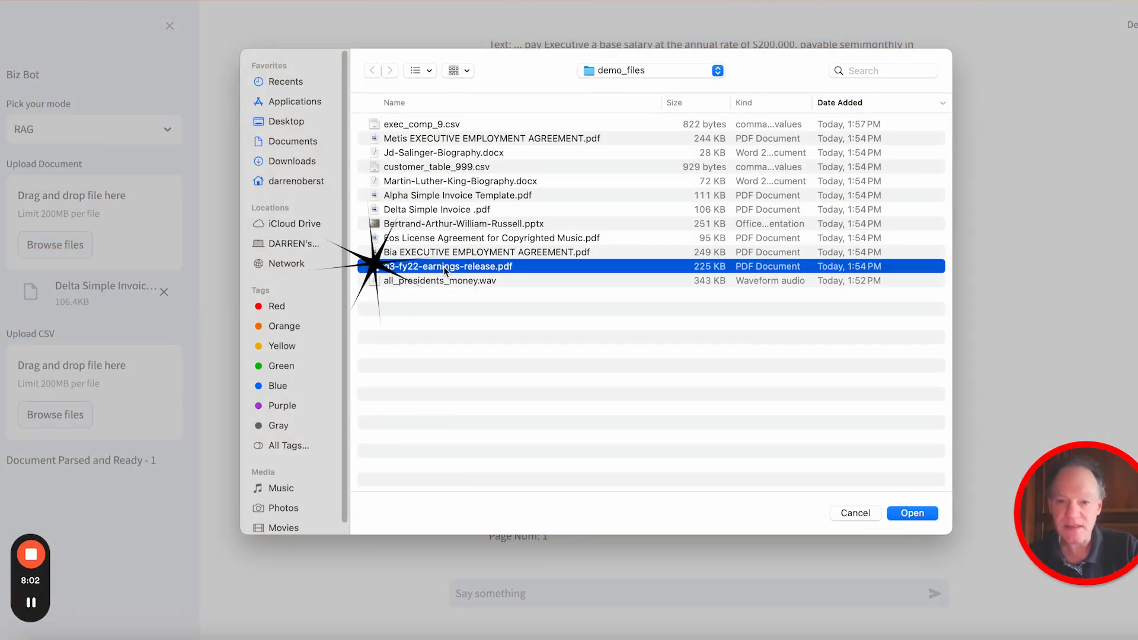
{"action": "left_click", "coordinate": [911, 513]}
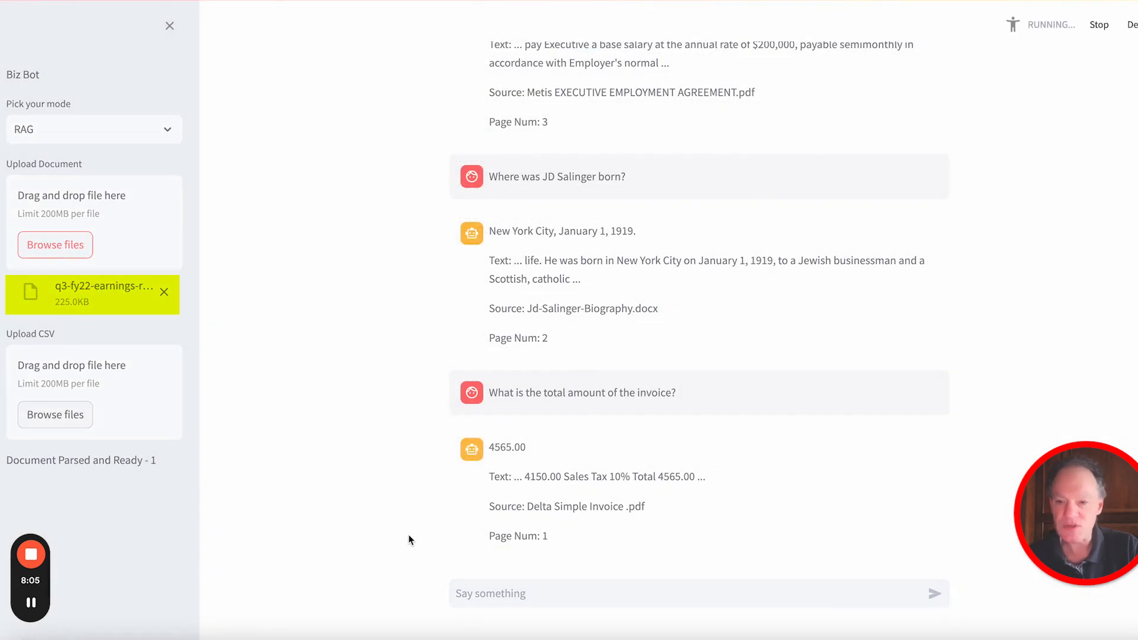
{"action": "left_click", "coordinate": [697, 593]}
{"action": "type", "text": "What were the opera"}
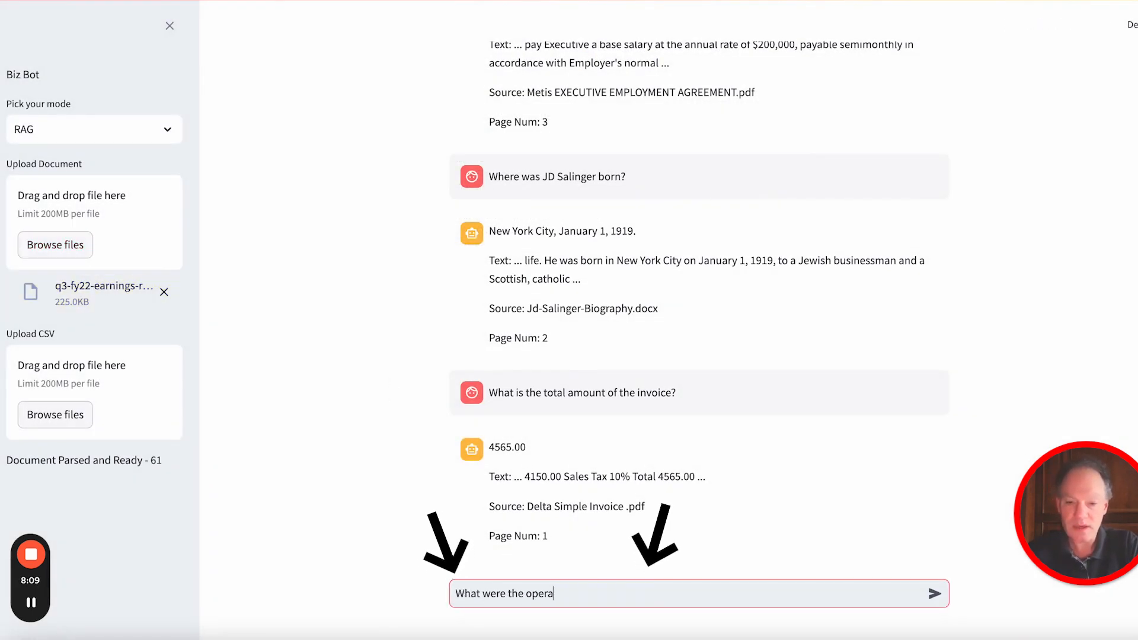
{"action": "key", "text": "BackSpace"}
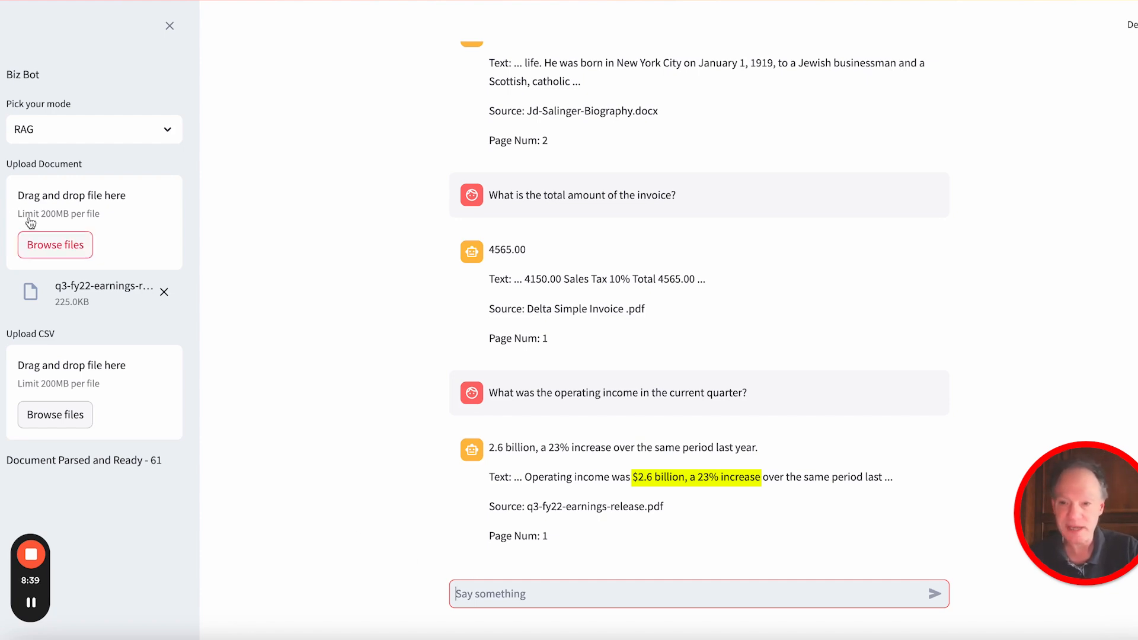
- Upload the all_presidents_money.wav audio recording as the document
{"action": "left_click", "coordinate": [55, 244]}
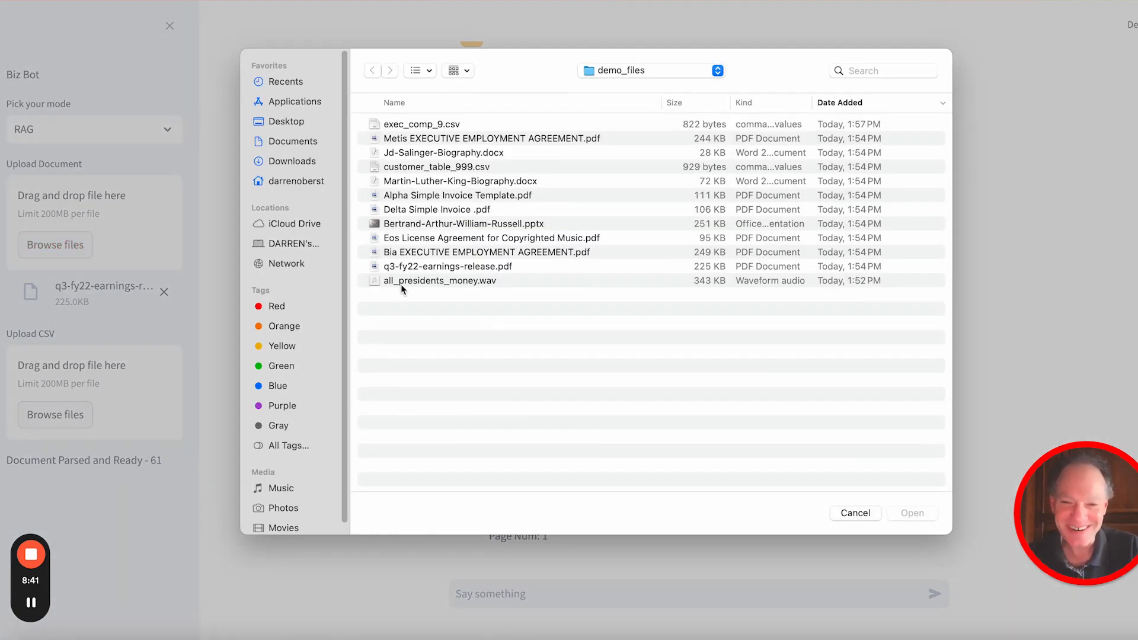
{"action": "left_click", "coordinate": [438, 280]}
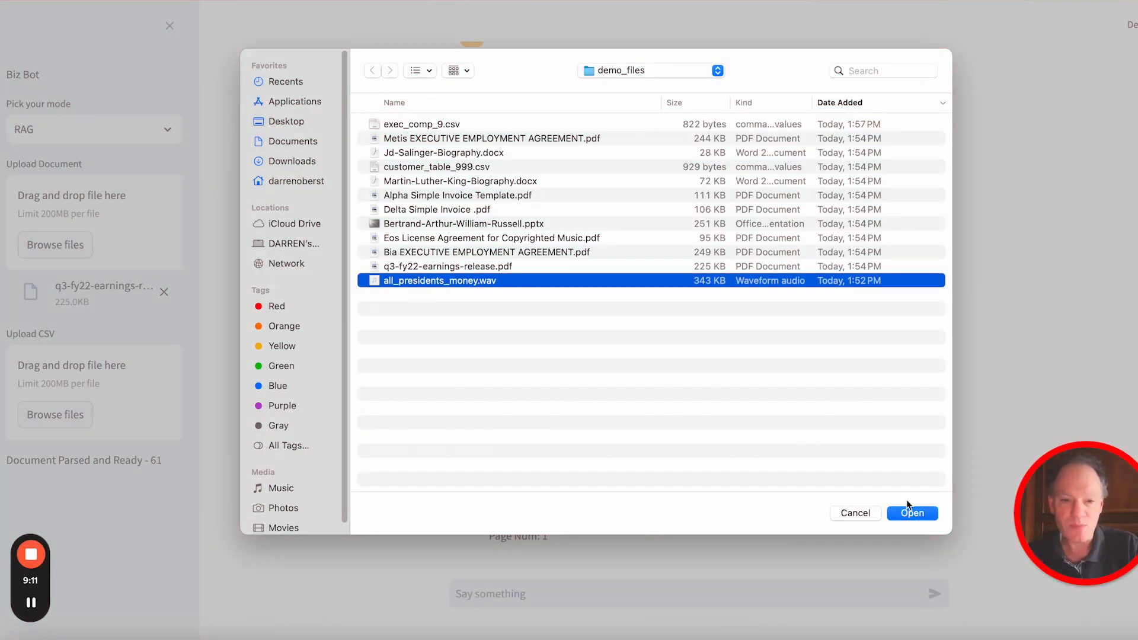
{"action": "left_click", "coordinate": [911, 513]}
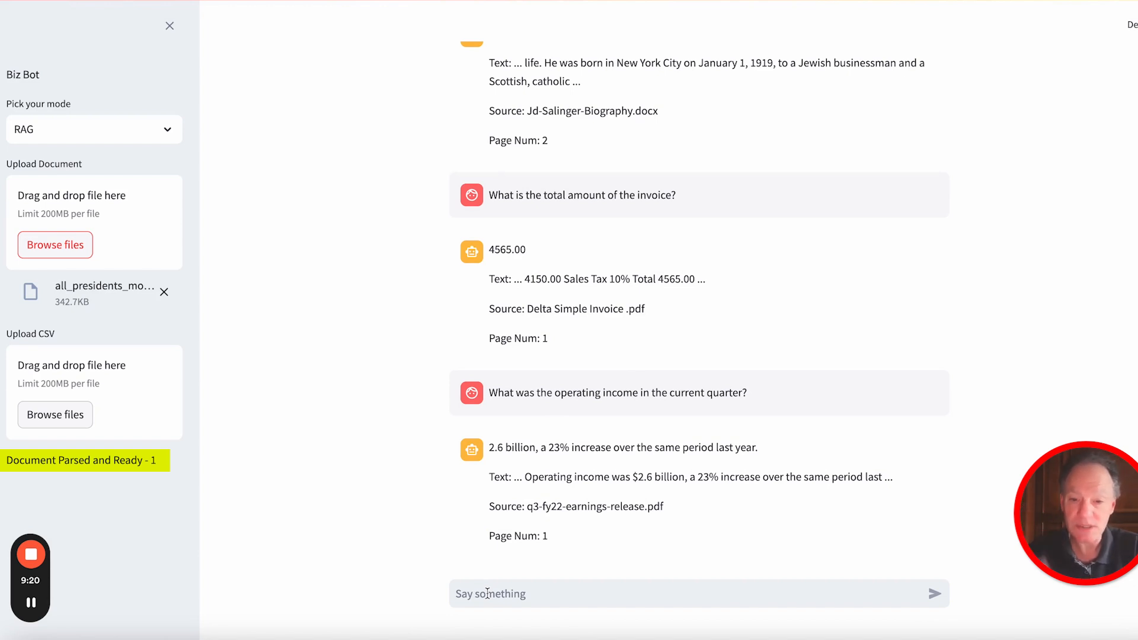
- Ask 'What should I do?', answered 'Follow the money' citing the audio file
{"action": "left_click", "coordinate": [697, 594]}
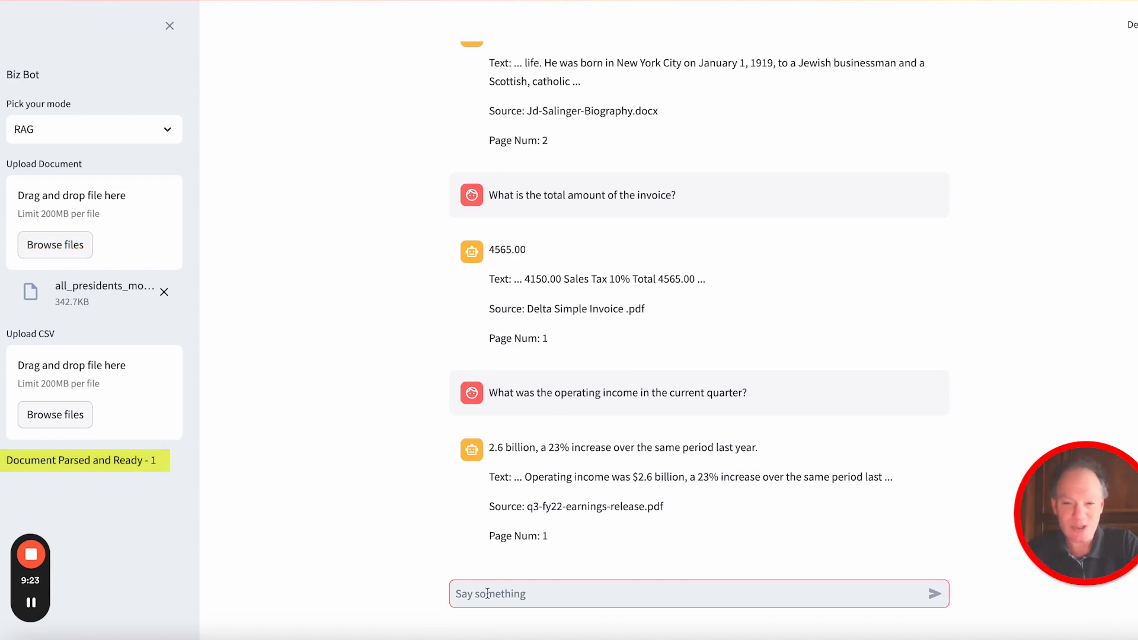
{"action": "type", "text": "What should I do"}
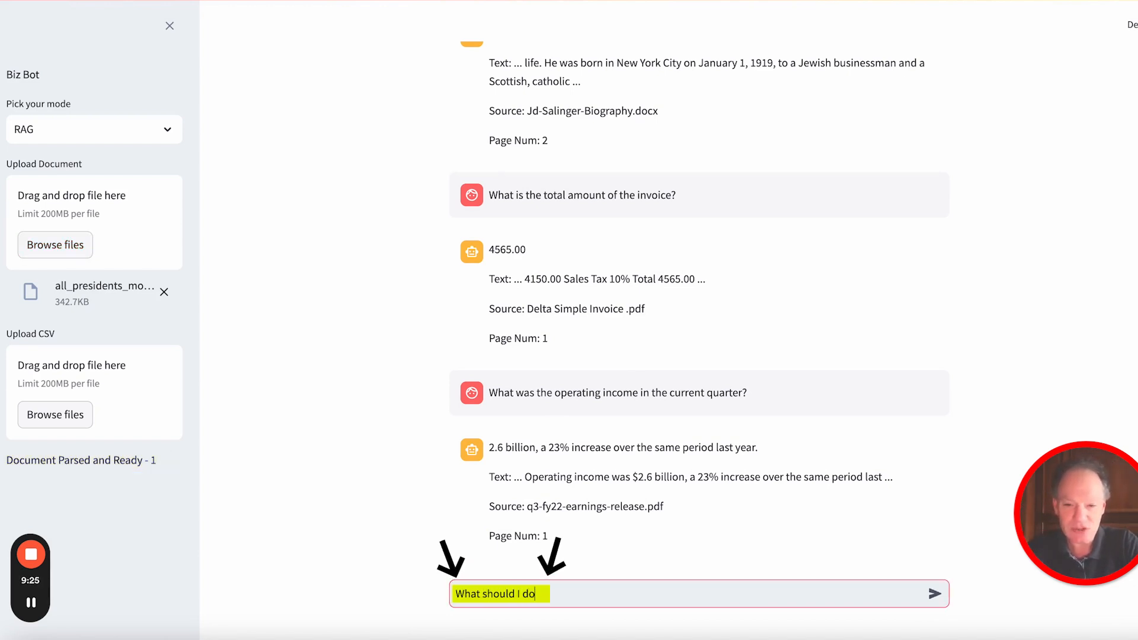
{"action": "left_click", "coordinate": [939, 594]}
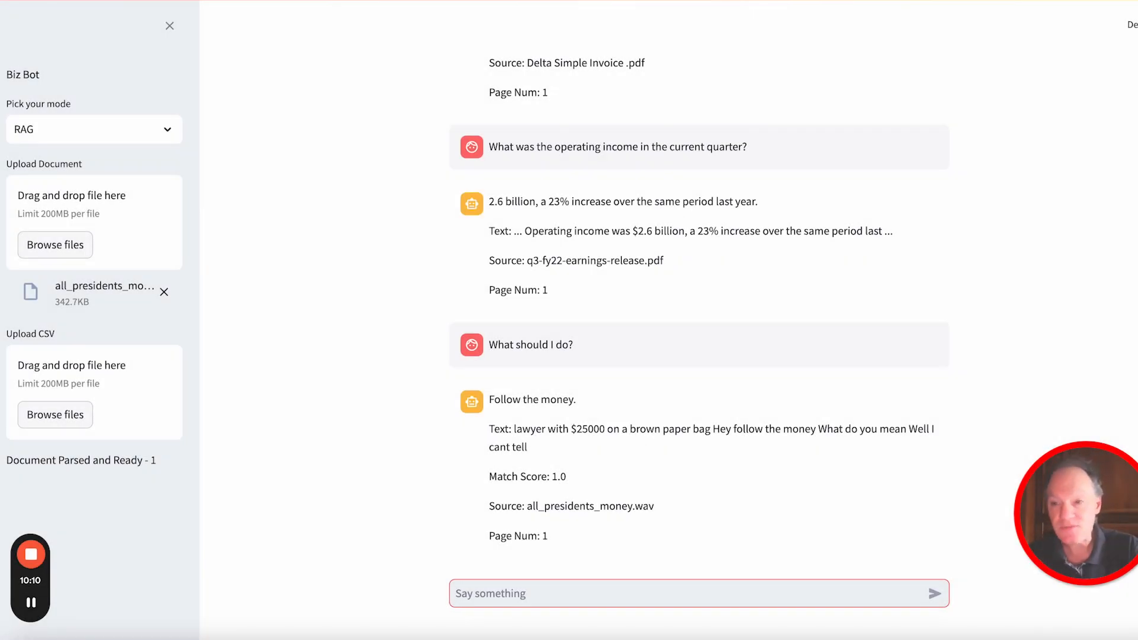
- Switch to SQL mode and upload exec_comp_9.csv so its table is built
{"action": "left_click", "coordinate": [93, 129]}
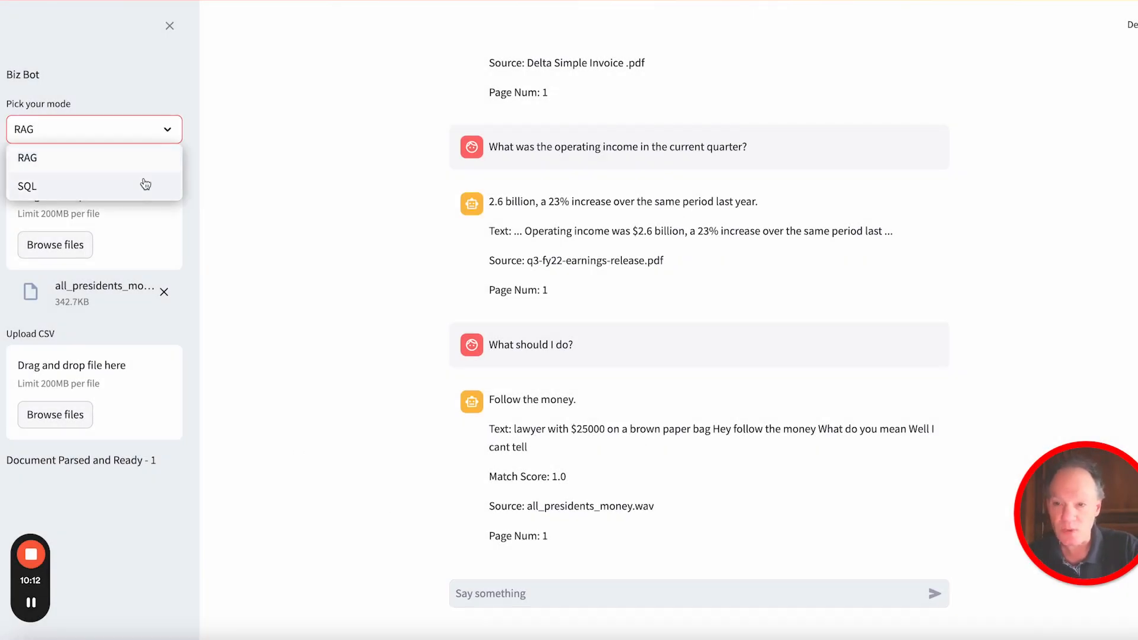
{"action": "left_click", "coordinate": [27, 187]}
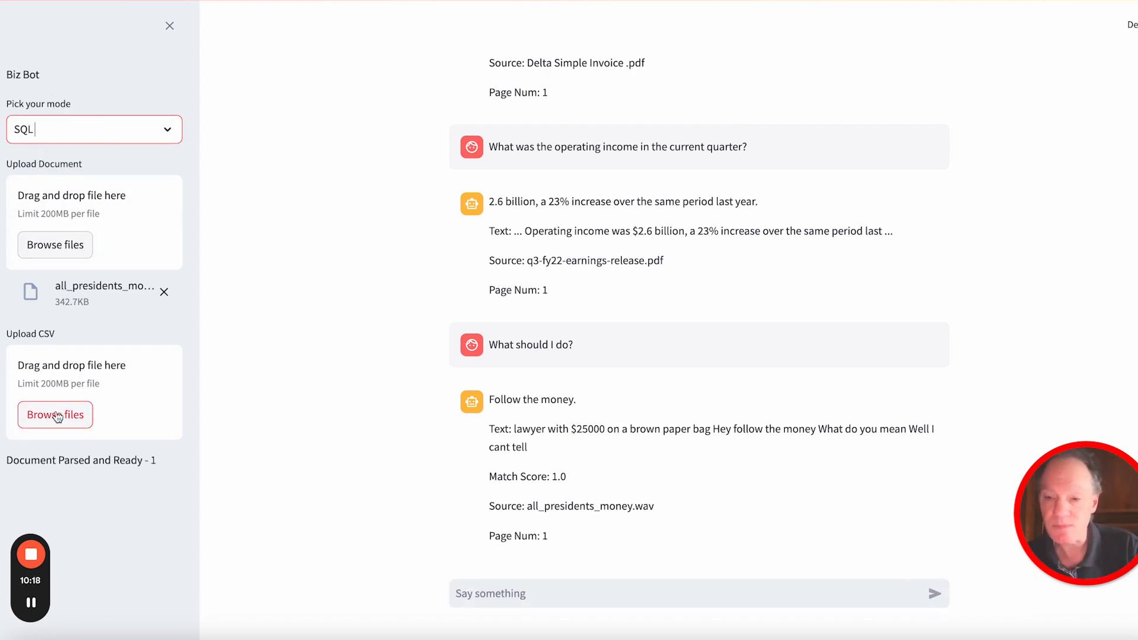
{"action": "left_click", "coordinate": [55, 414]}
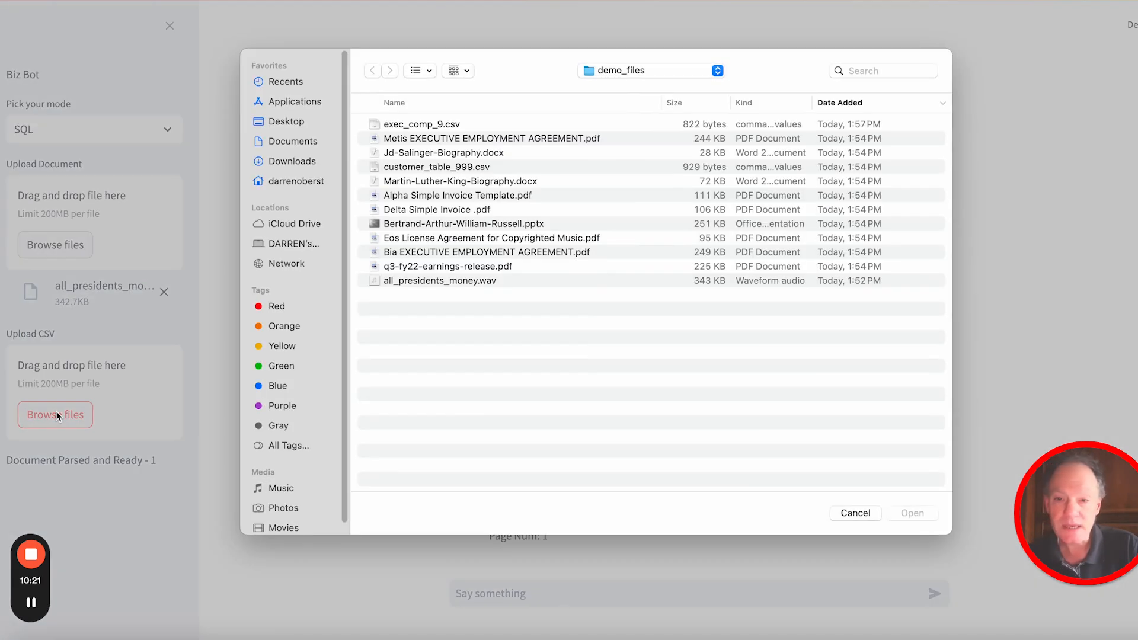
{"action": "left_click", "coordinate": [421, 123]}
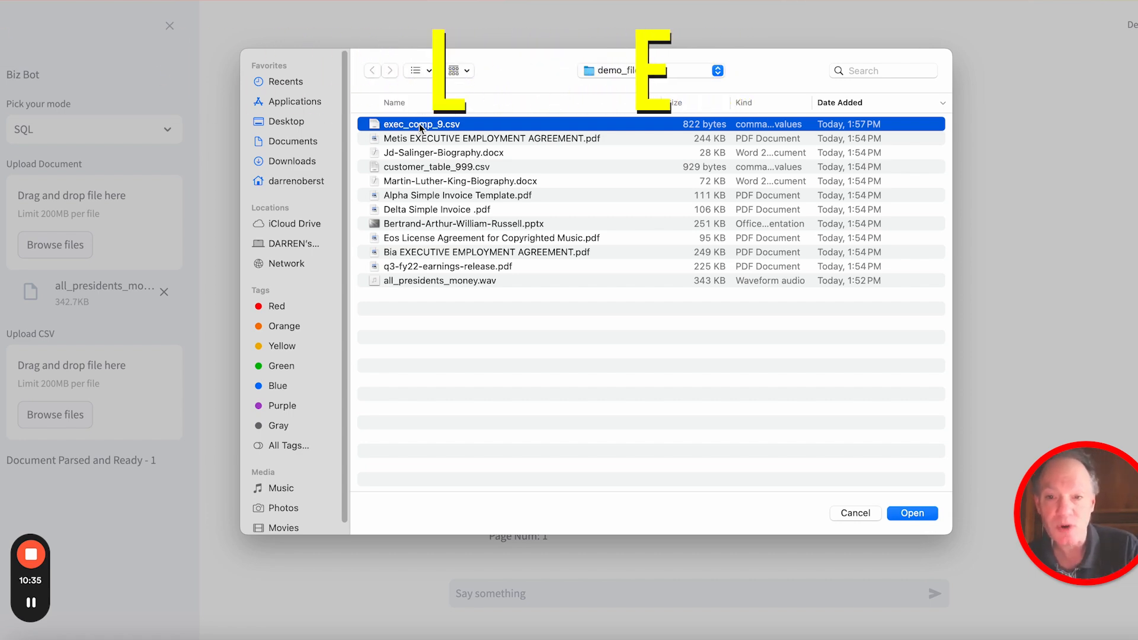
{"action": "left_click", "coordinate": [911, 513]}
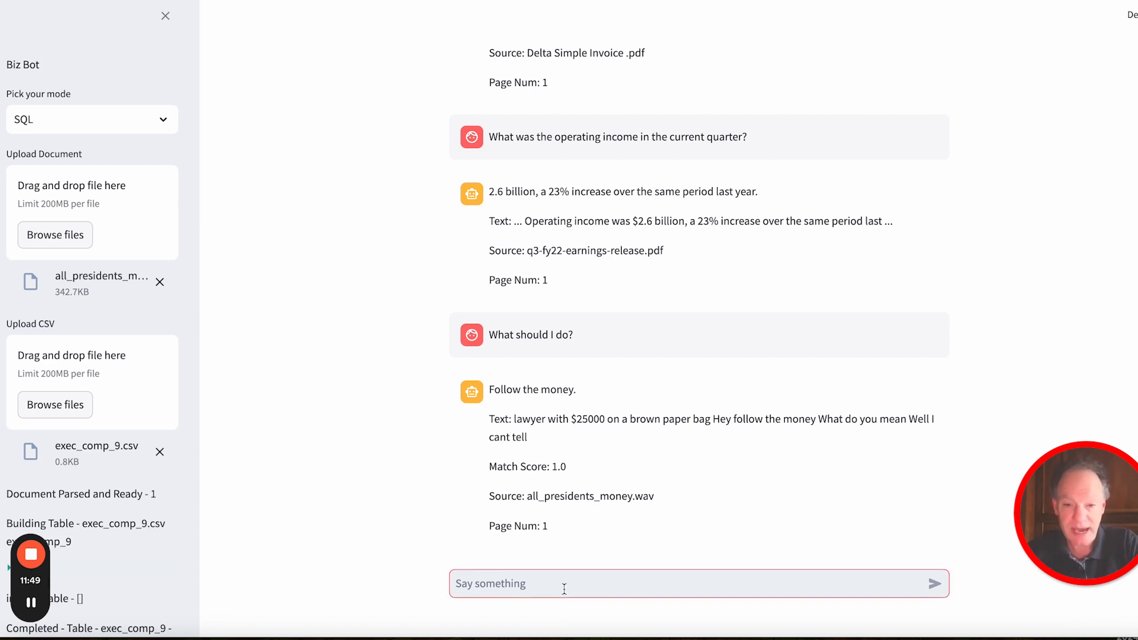
- Ask for the names of executives with employer TestCo with #SHOW, getting three names and the SQL query
{"action": "type", "text": "What are the names of the executives w"}
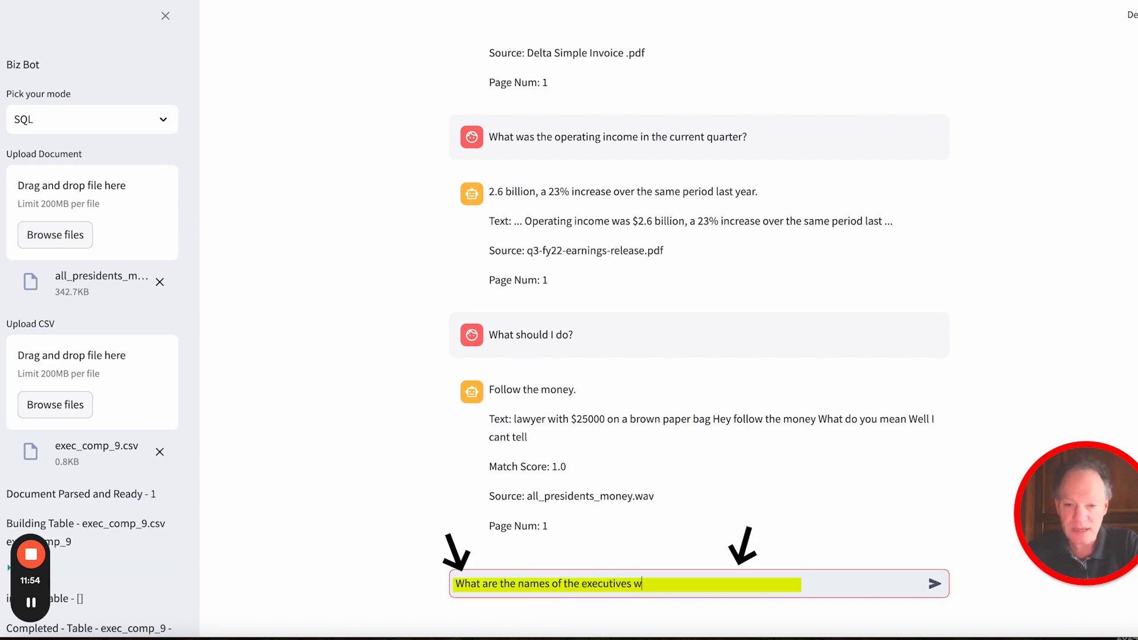
{"action": "type", "text": "ith the employer"}
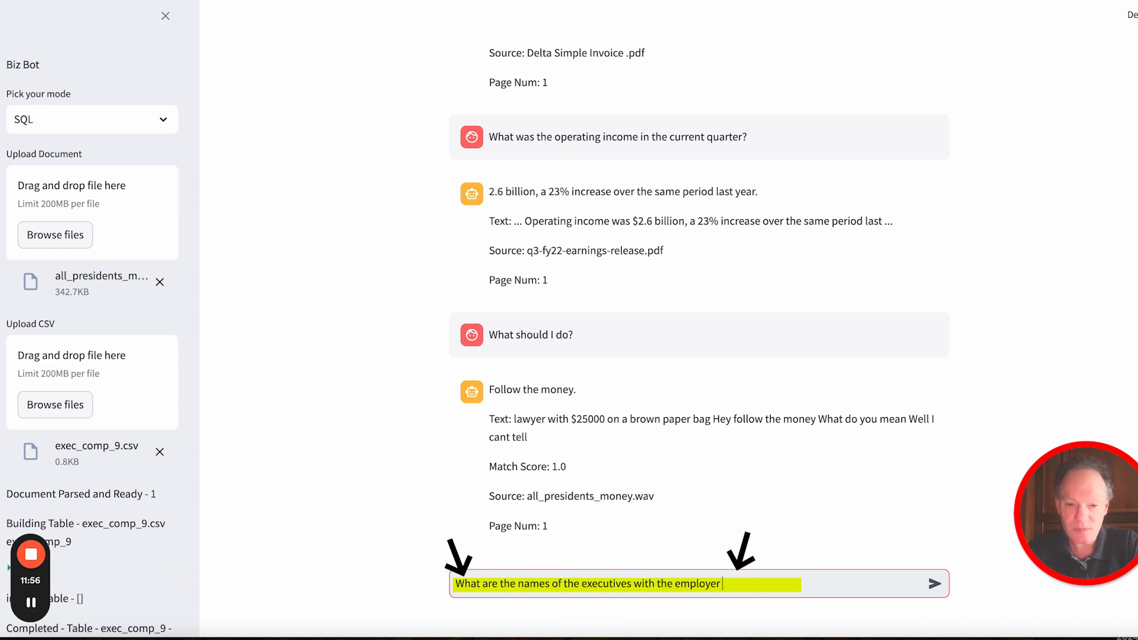
{"action": "type", "text": "TestCo? #SJH"}
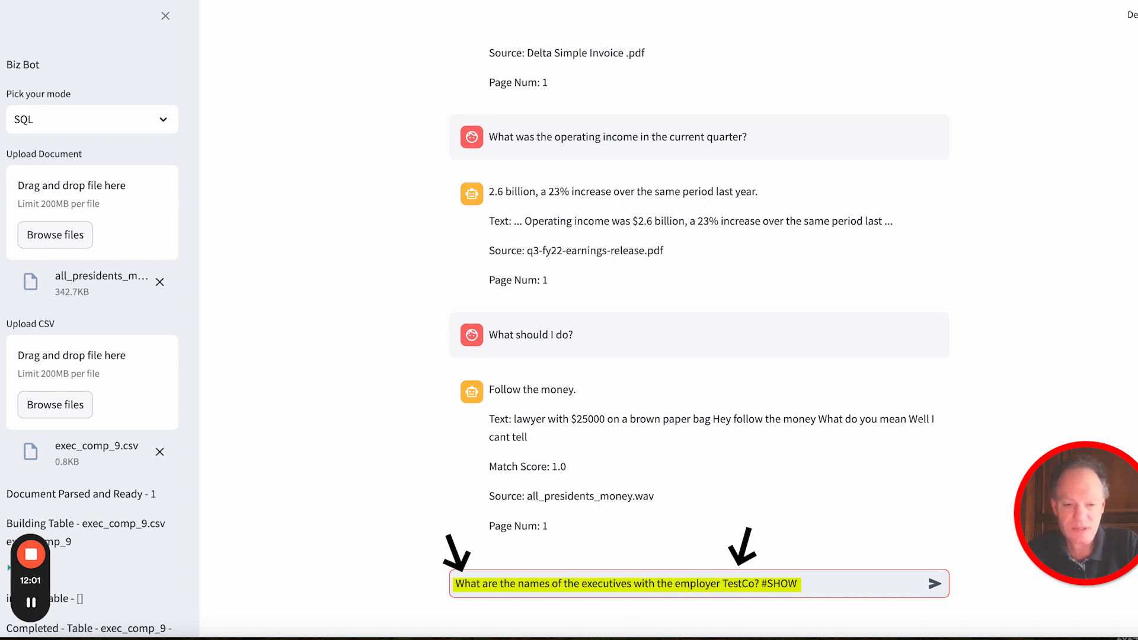
{"action": "left_click", "coordinate": [935, 584]}
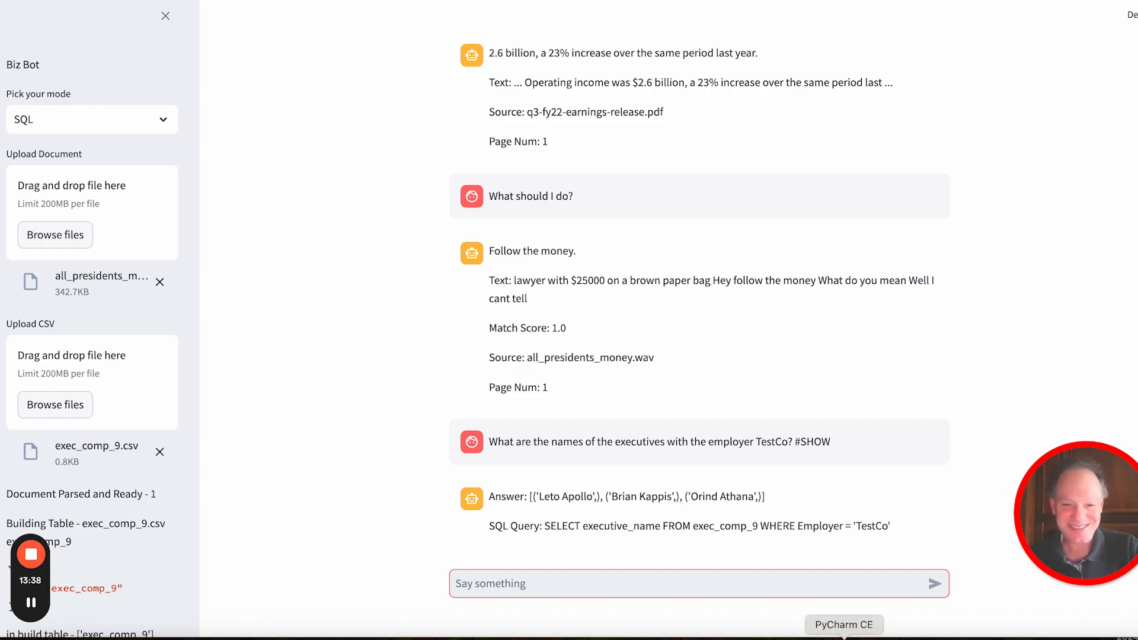
- Switch to PyCharm to view the biz_bot.py source code
{"action": "left_click", "coordinate": [843, 624]}
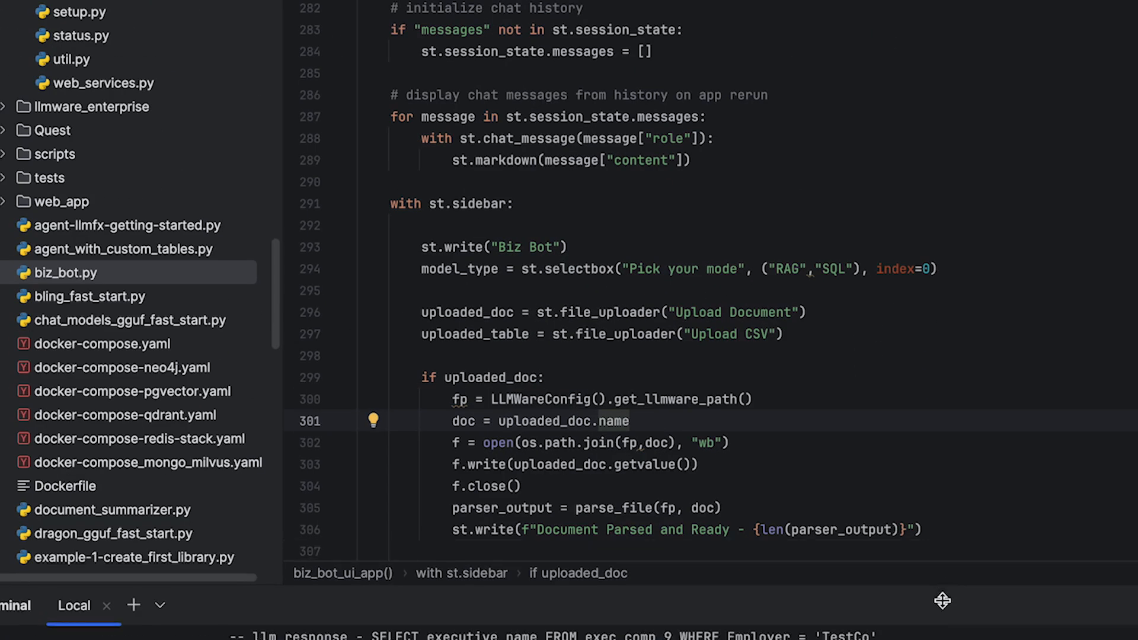
{"action": "scroll", "scroll_direction": "down", "scroll_amount": 3}
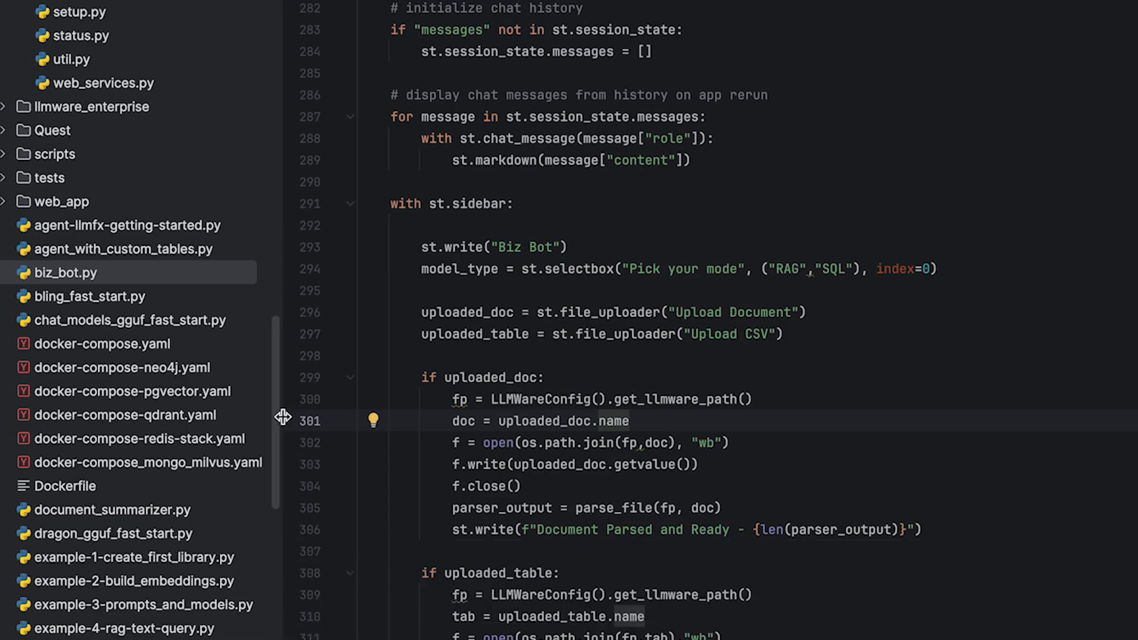